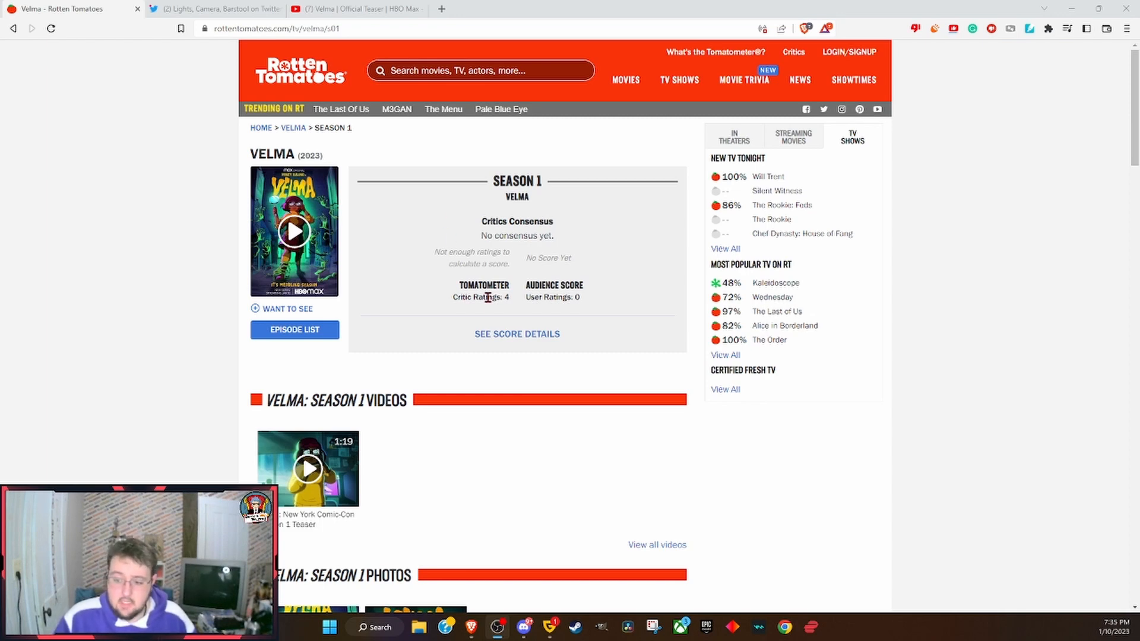
pyautogui.moveTo(524, 353)
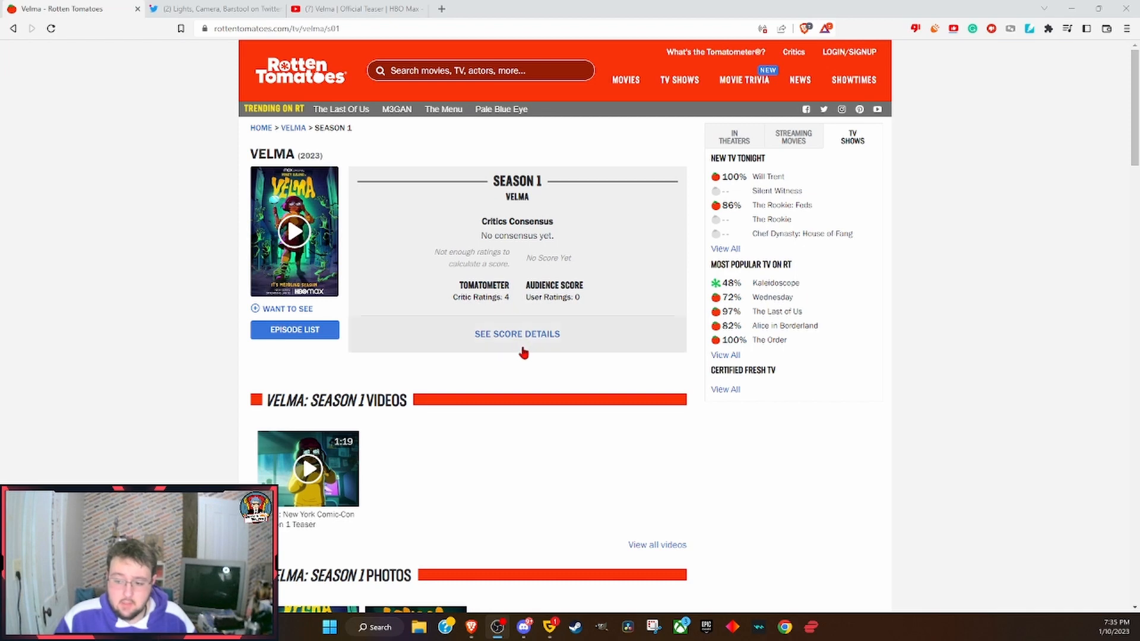
# Open Velma Season 1's score details: four critic ratings, two fresh, two rotten
pyautogui.click(517, 334)
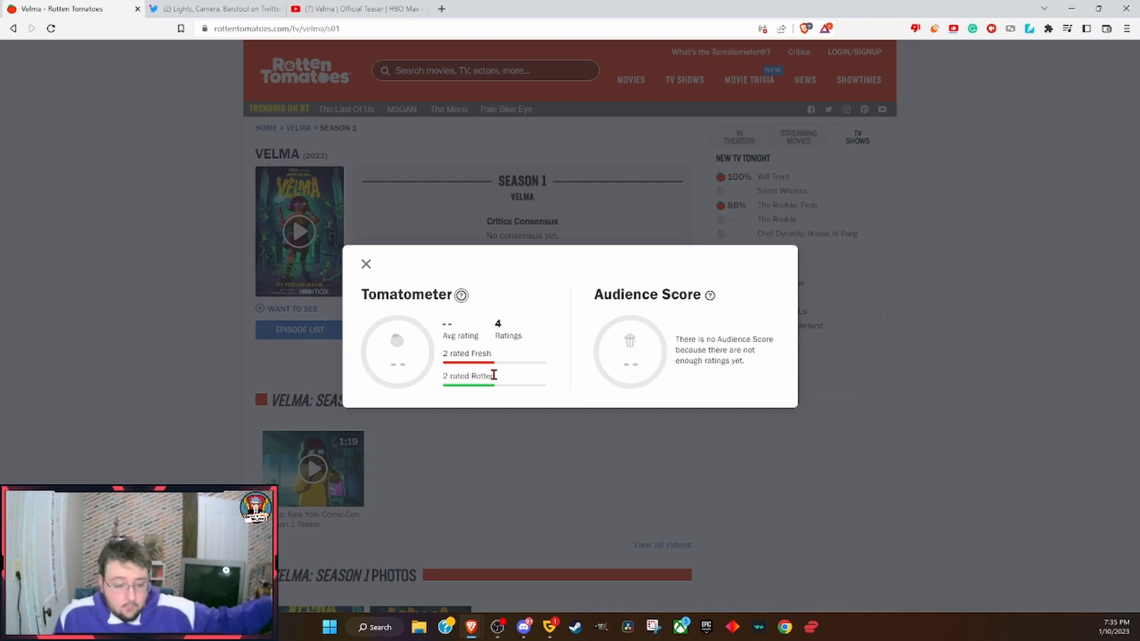
# Close the score details popup to return to the Velma Season 1 page
pyautogui.click(366, 264)
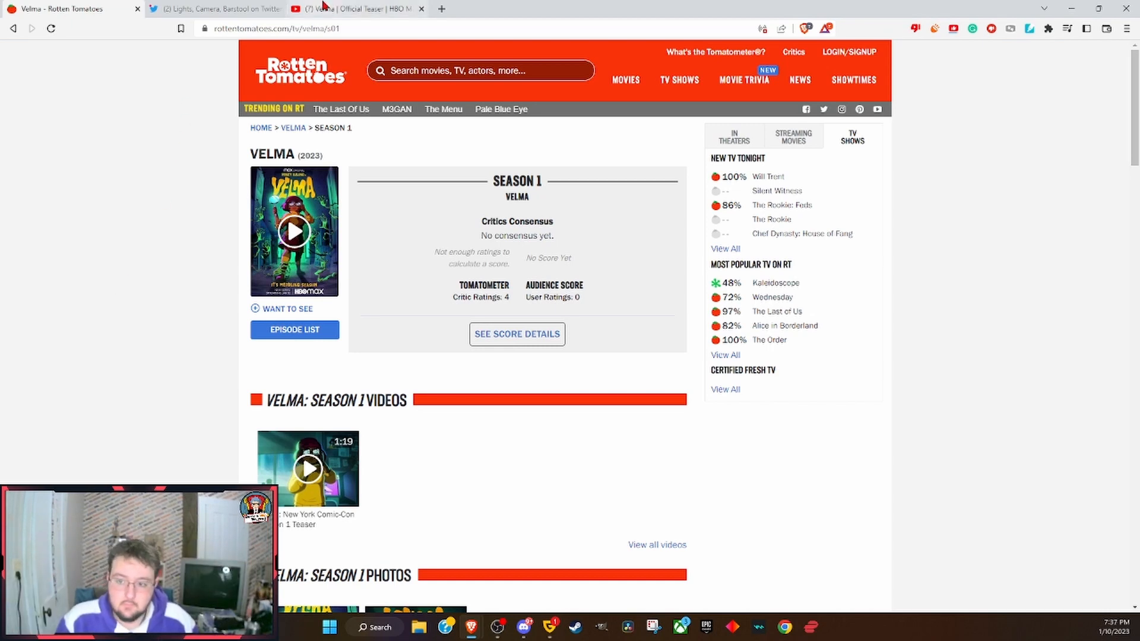
# Switch to the HBO Max Velma teaser on YouTube, browse its comments, then return to the video
pyautogui.click(342, 9)
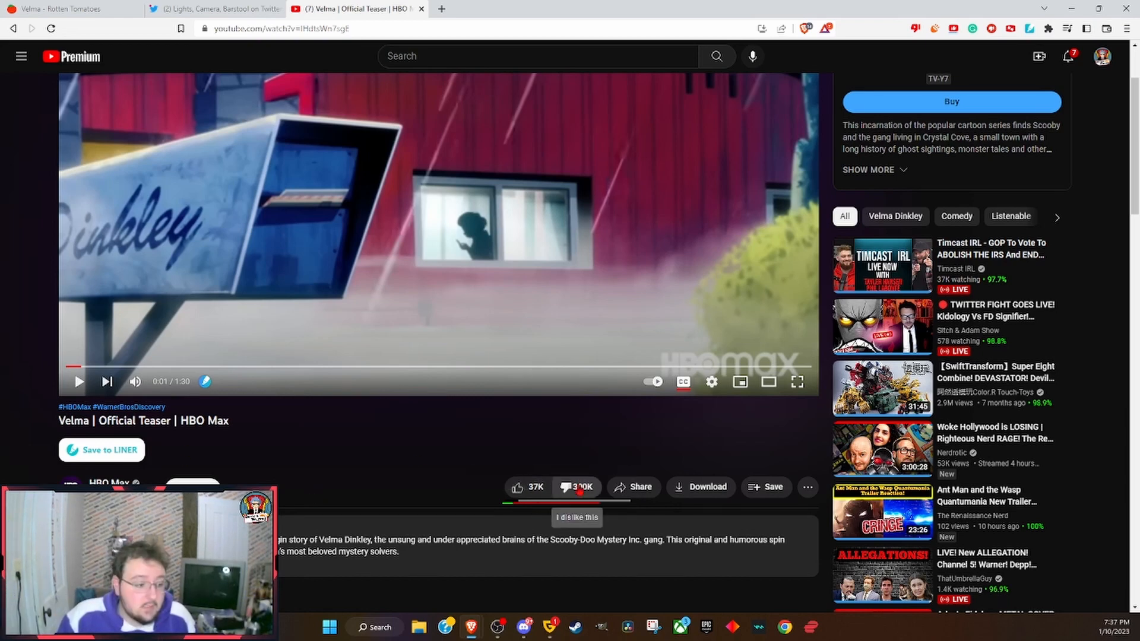
pyautogui.click(570, 487)
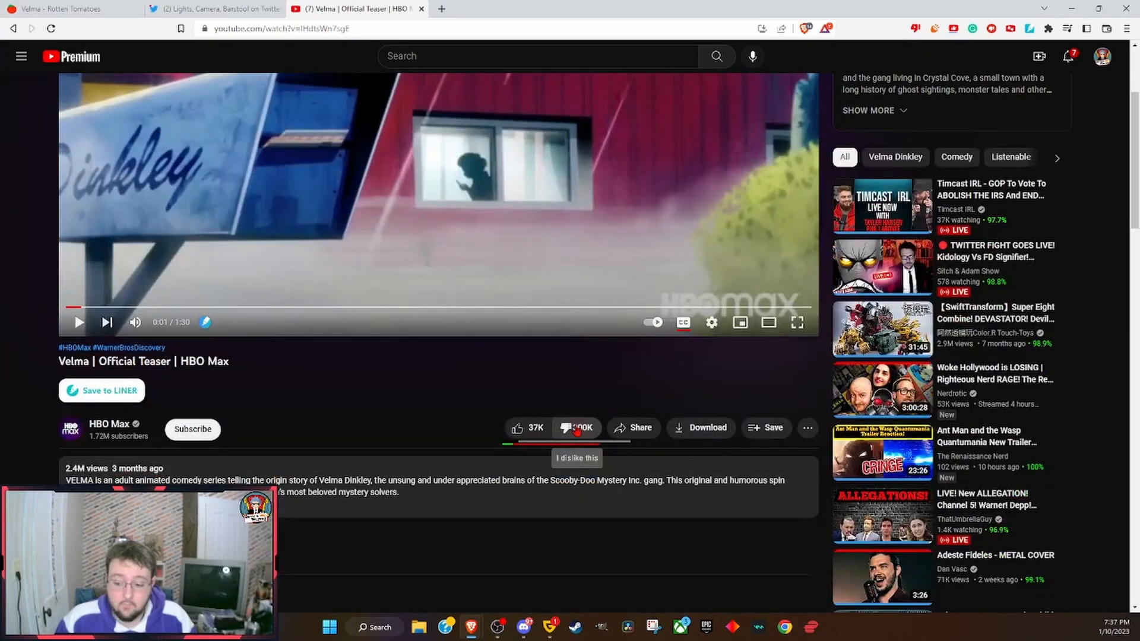
pyautogui.scroll(-3)
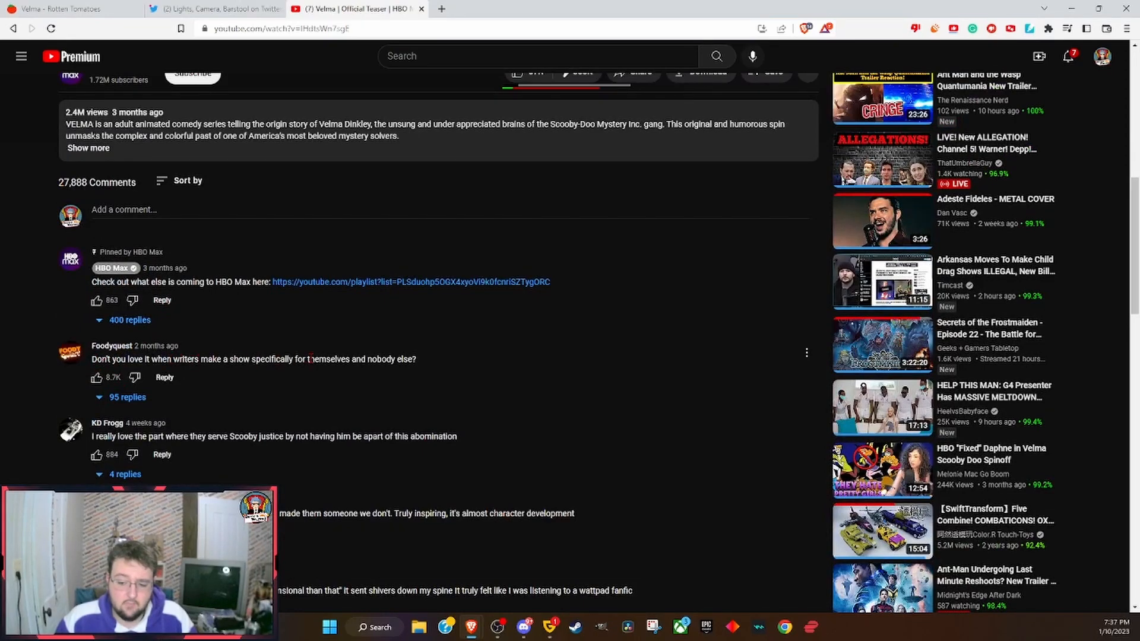
pyautogui.moveTo(473, 417)
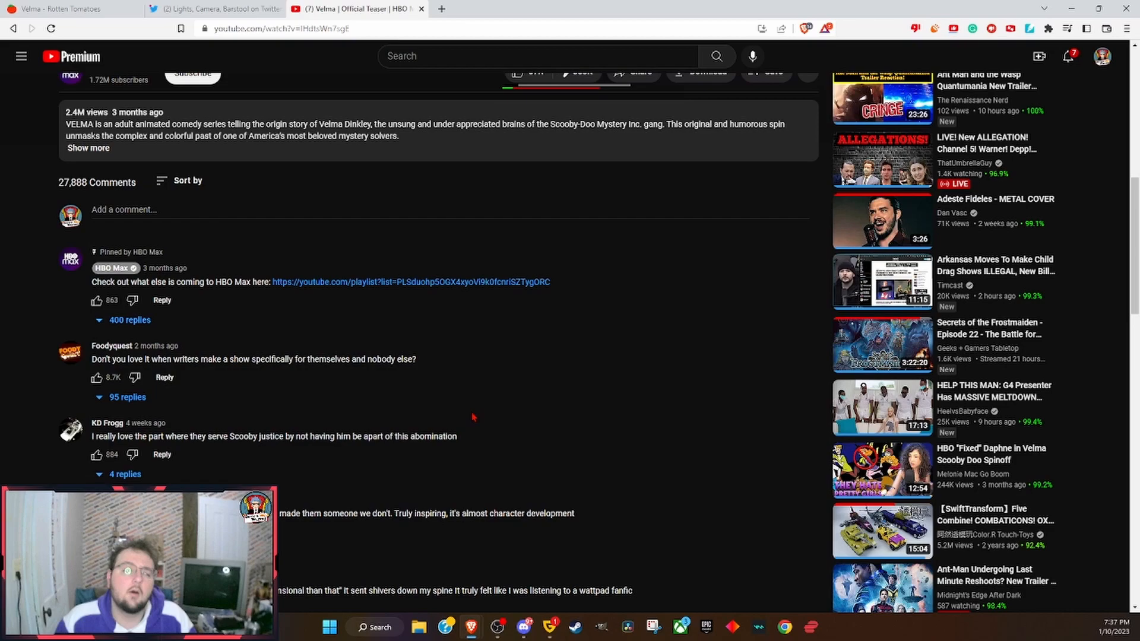
pyautogui.scroll(-3)
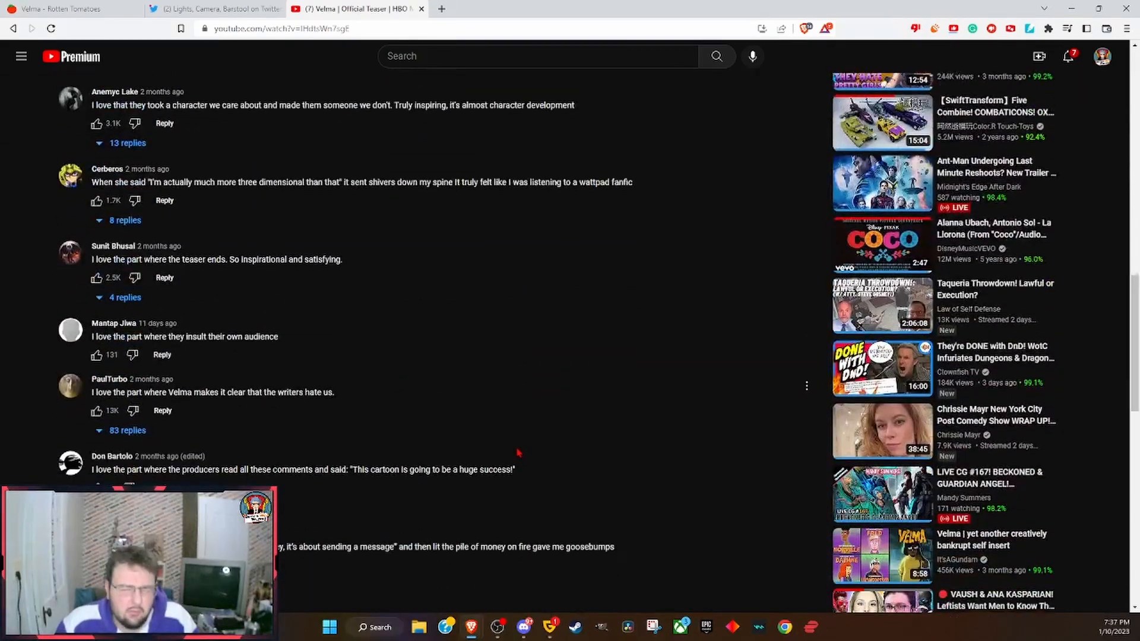
pyautogui.scroll(3)
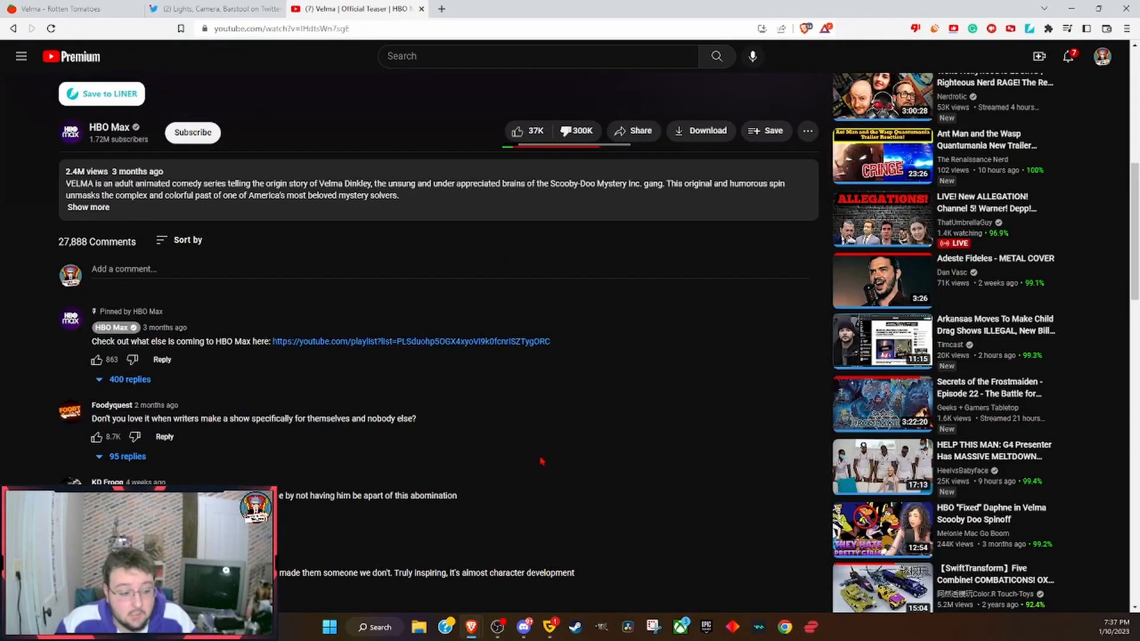
pyautogui.scroll(3)
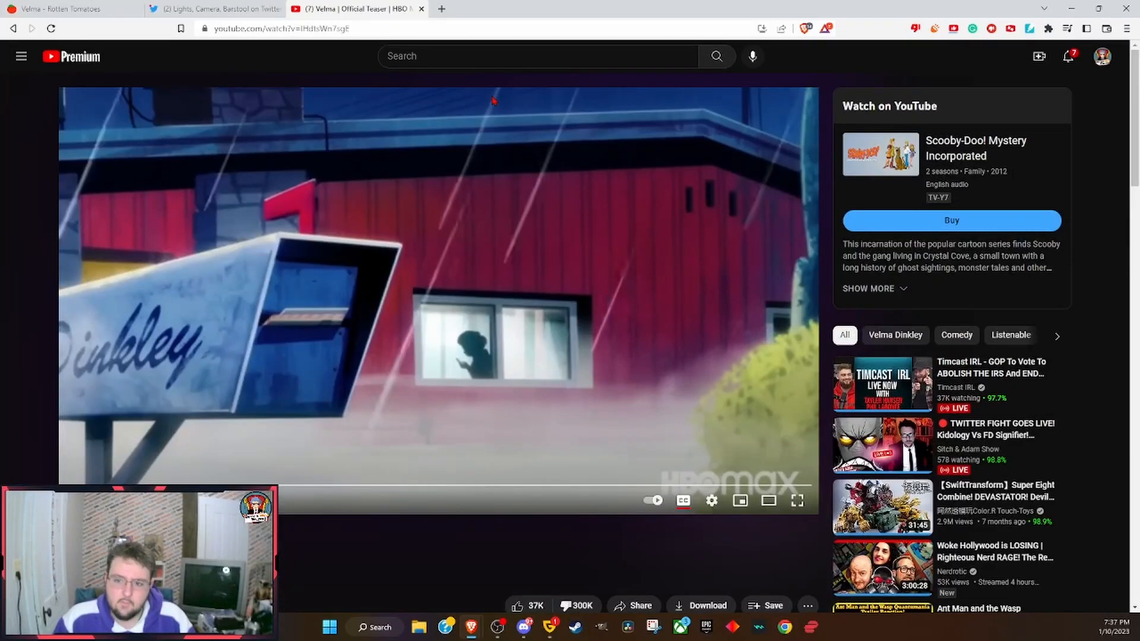
pyautogui.moveTo(214, 9)
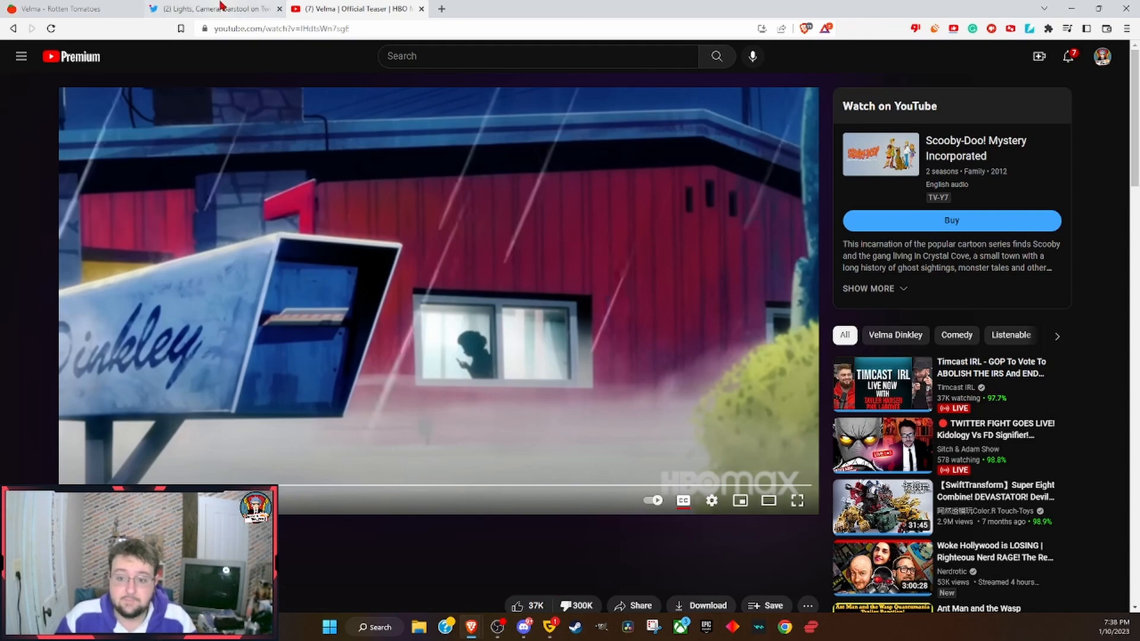
# Switch to the Lights, Camera, Barstool tweet and enlarge its Velma image
pyautogui.click(215, 9)
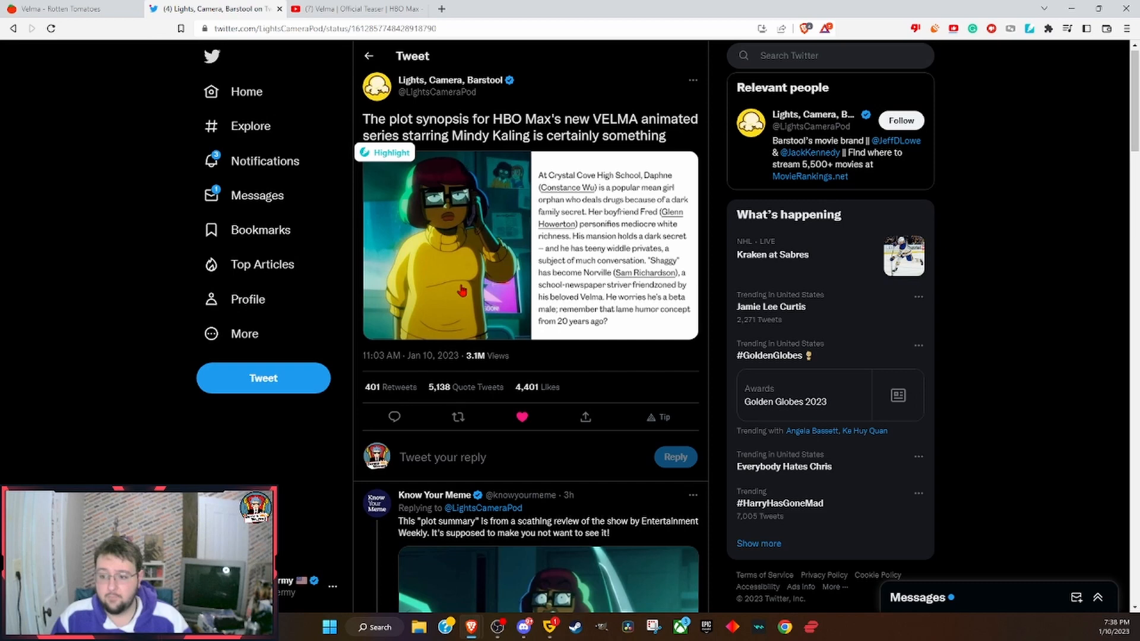
pyautogui.moveTo(377, 85)
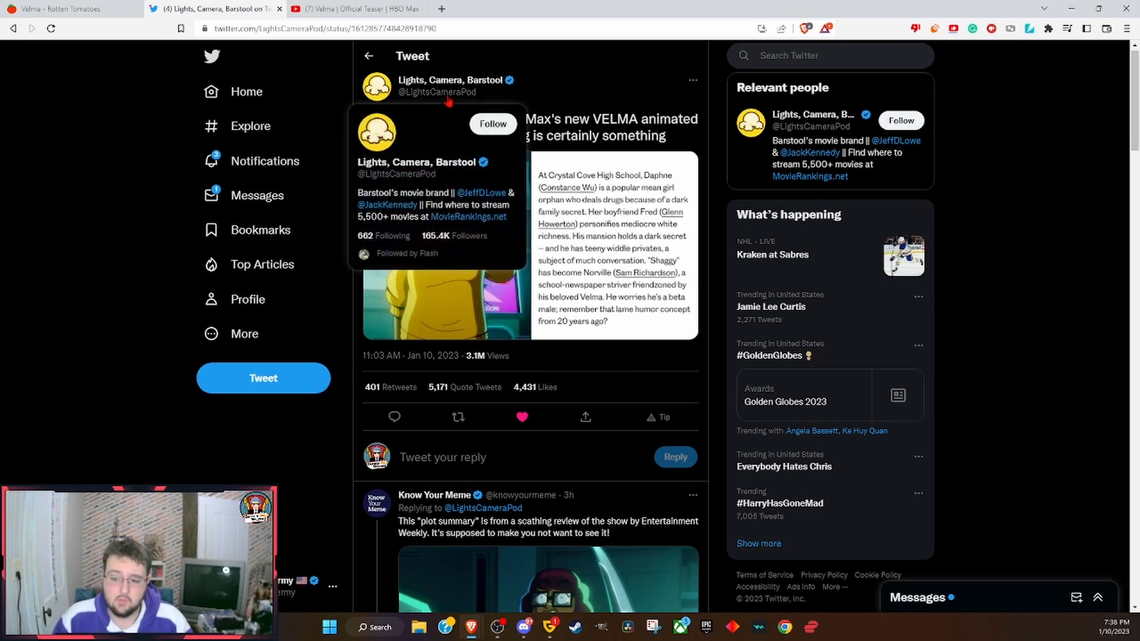
pyautogui.moveTo(620, 99)
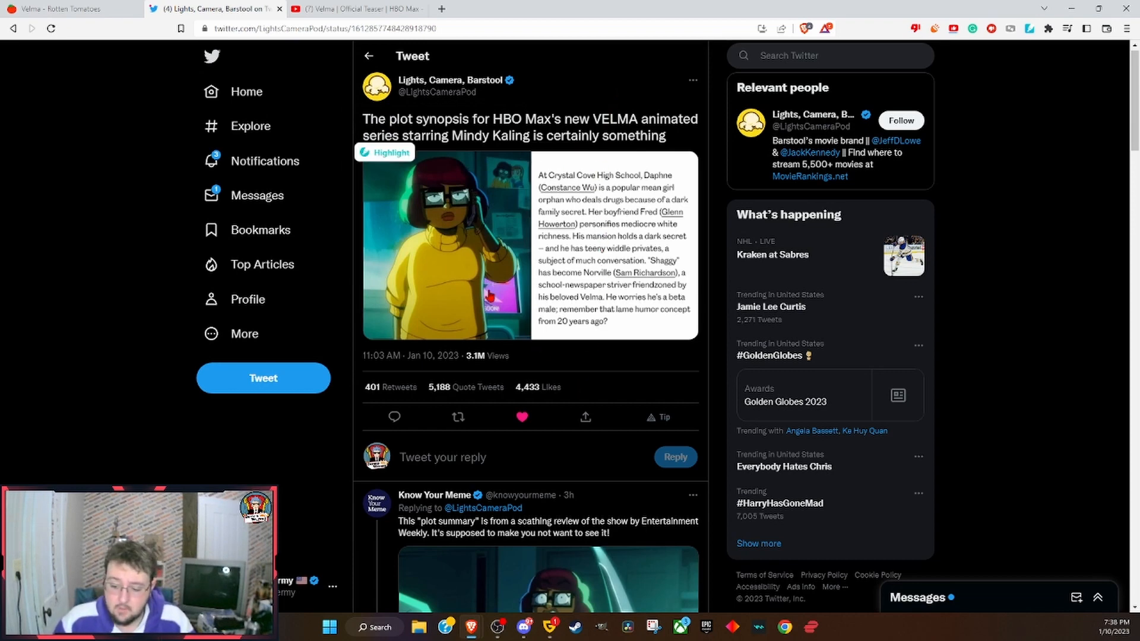
pyautogui.click(446, 246)
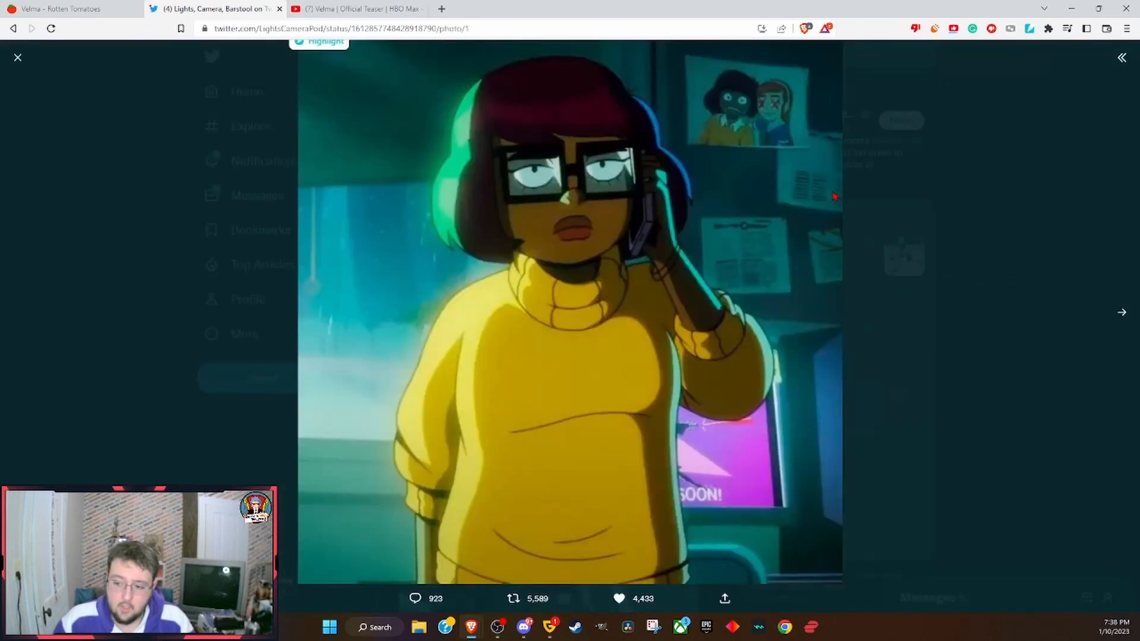
pyautogui.click(1122, 313)
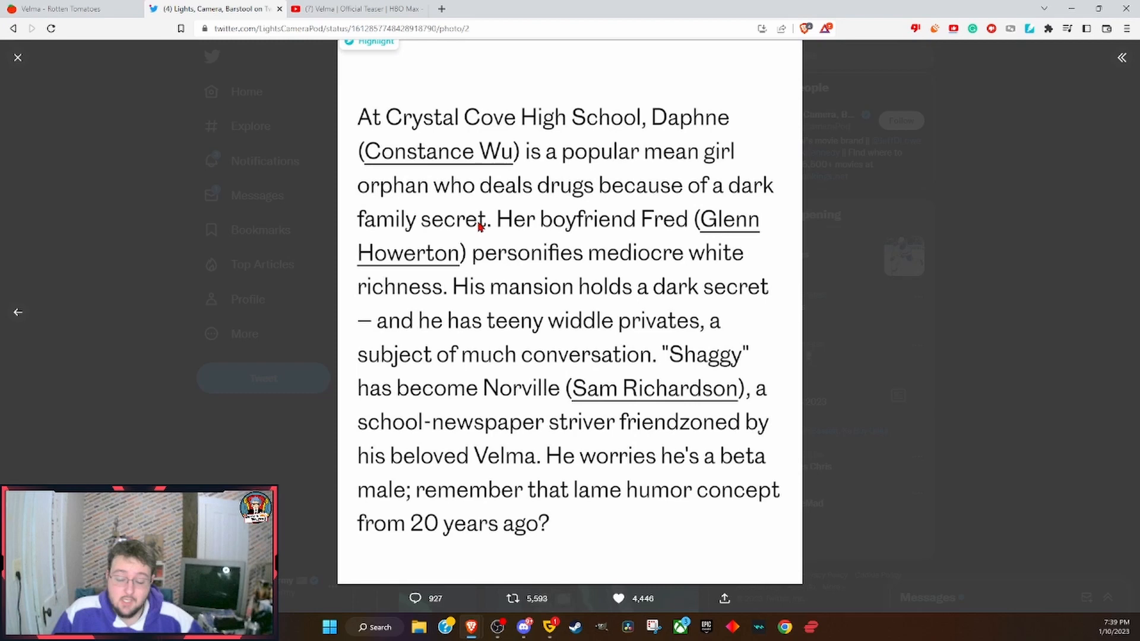
pyautogui.moveTo(489, 222)
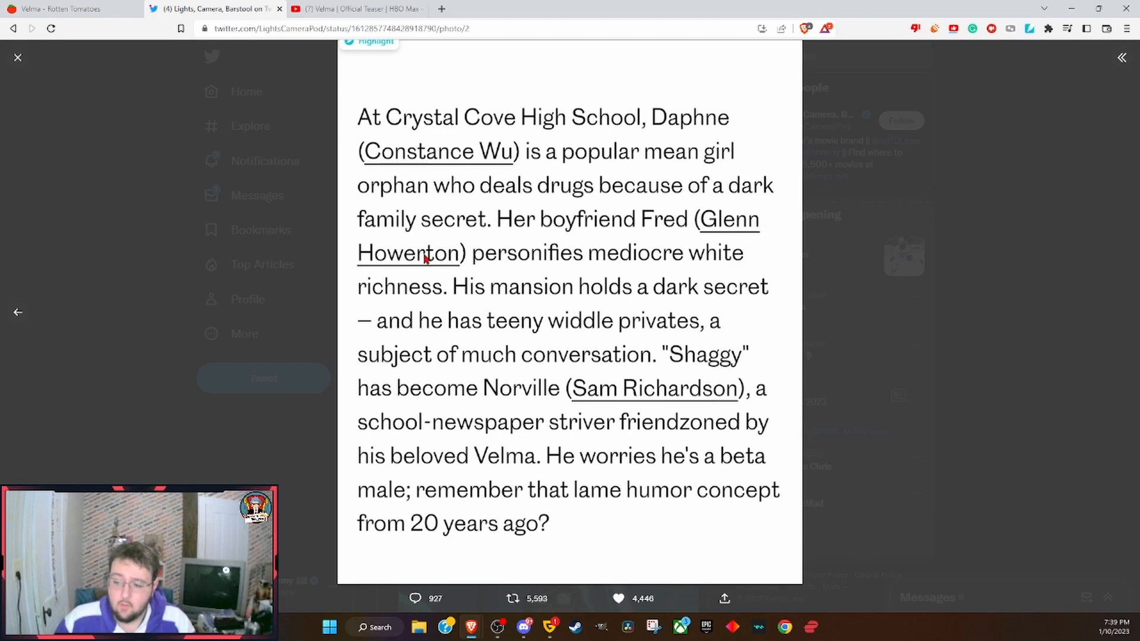
pyautogui.moveTo(522, 265)
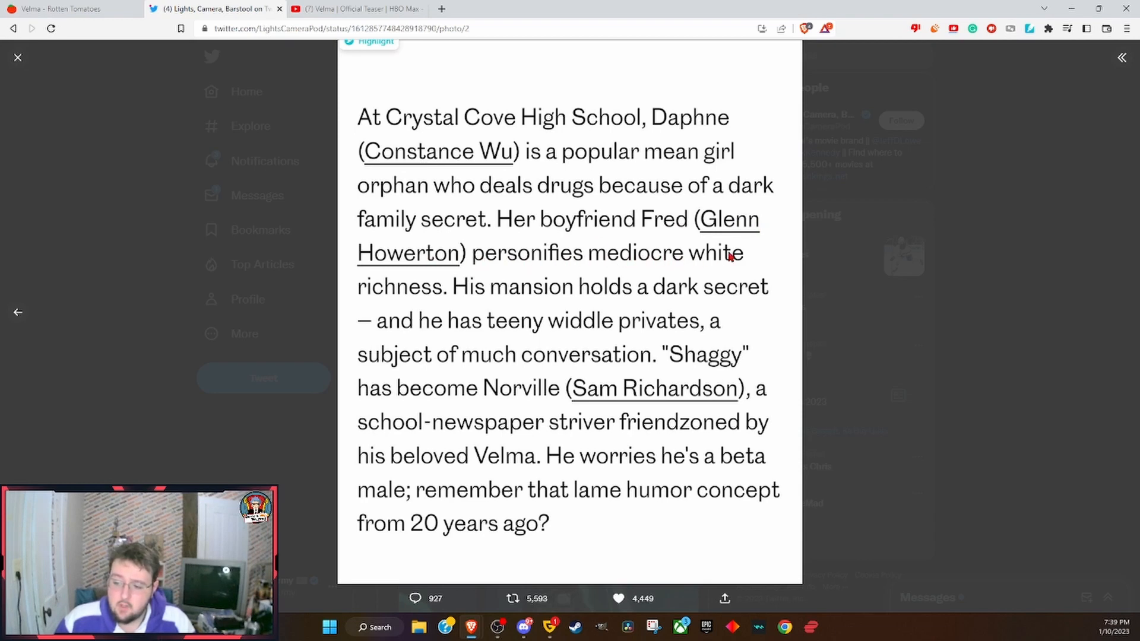
pyautogui.moveTo(483, 294)
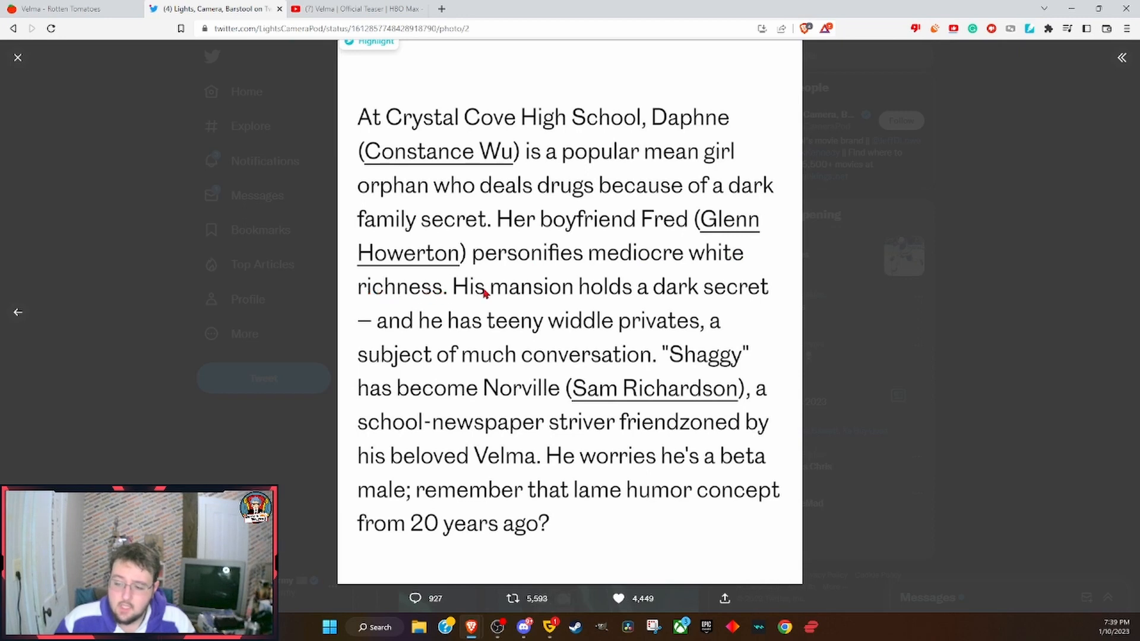
pyautogui.moveTo(765, 296)
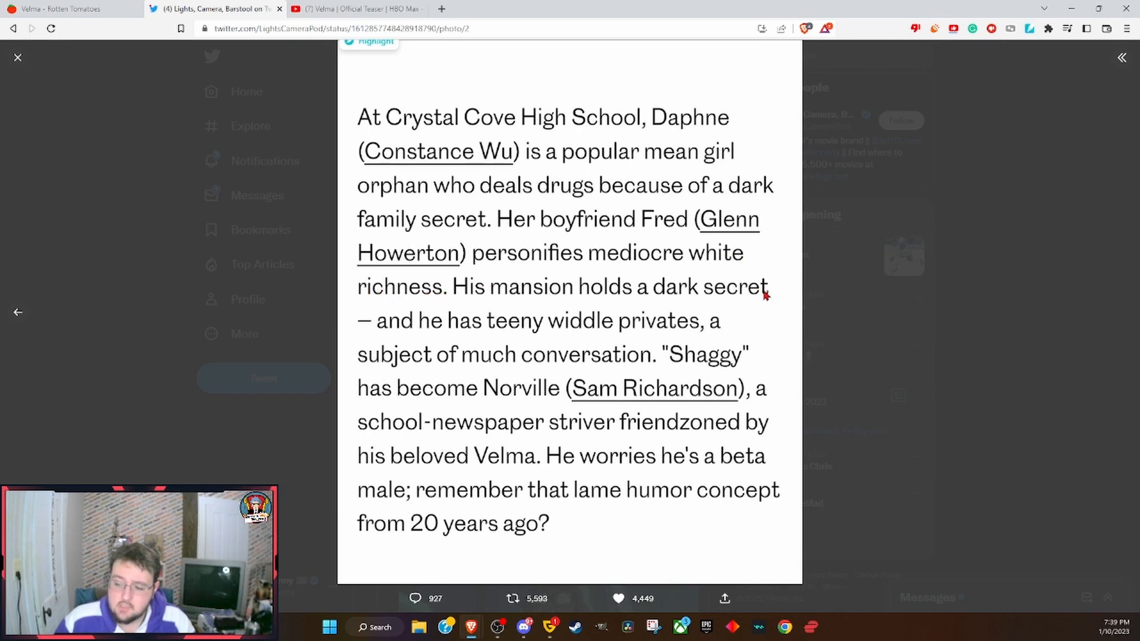
pyautogui.moveTo(489, 333)
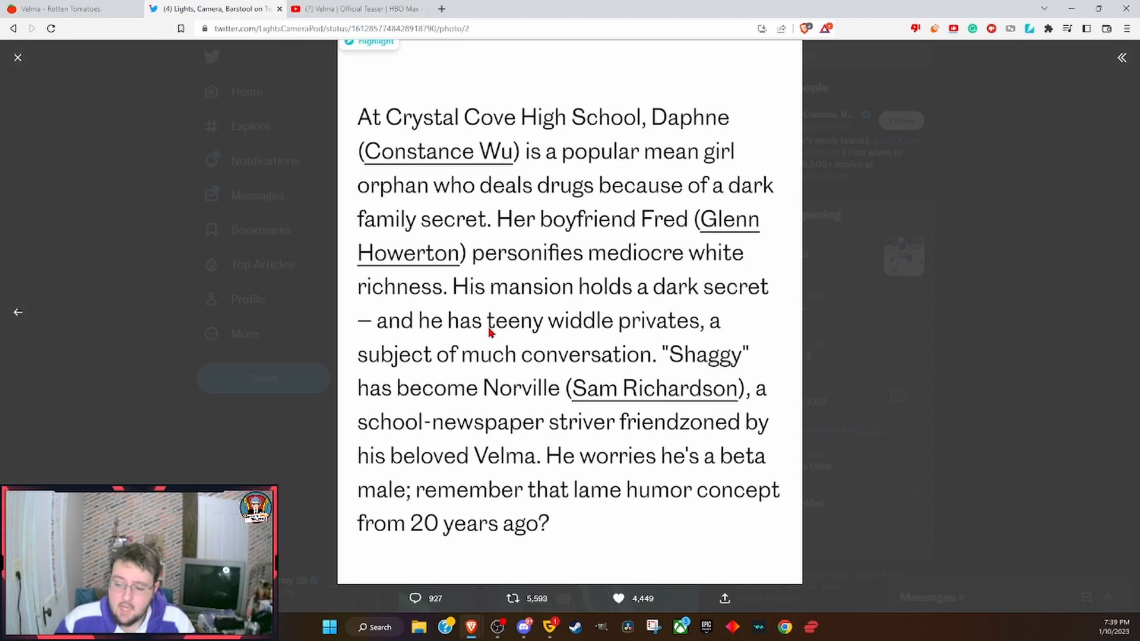
pyautogui.moveTo(661, 331)
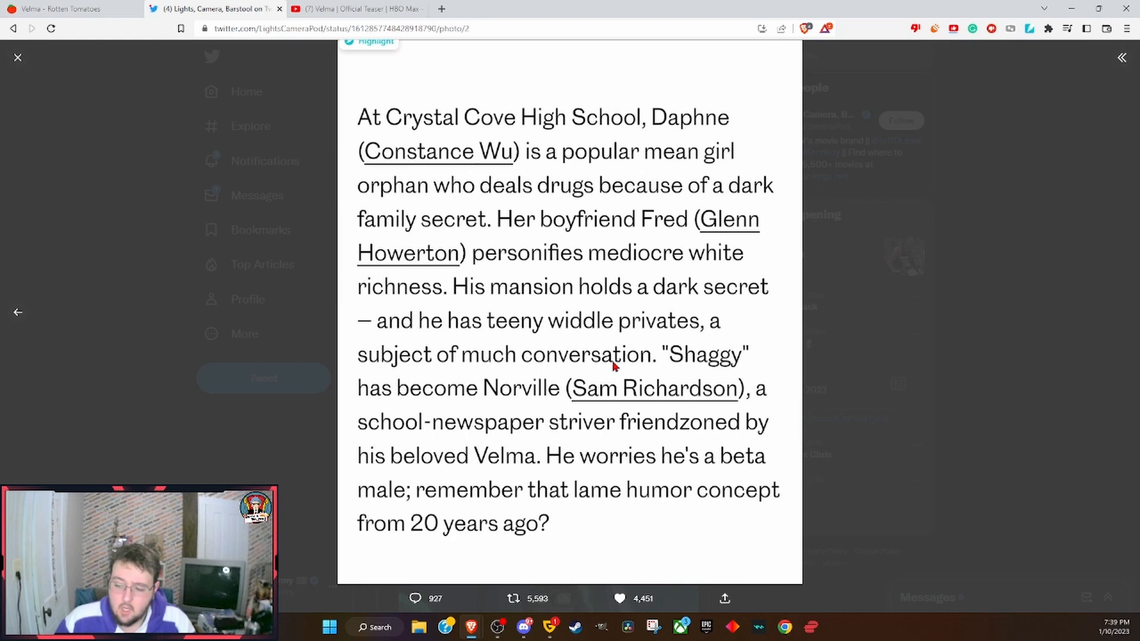
pyautogui.moveTo(634, 367)
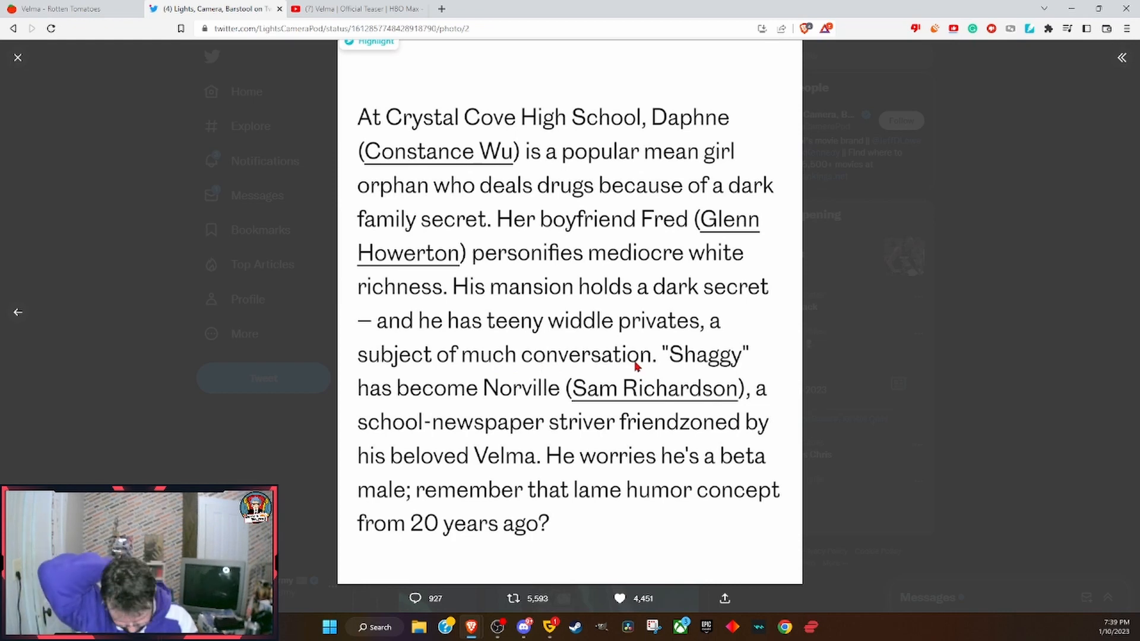
pyautogui.click(618, 598)
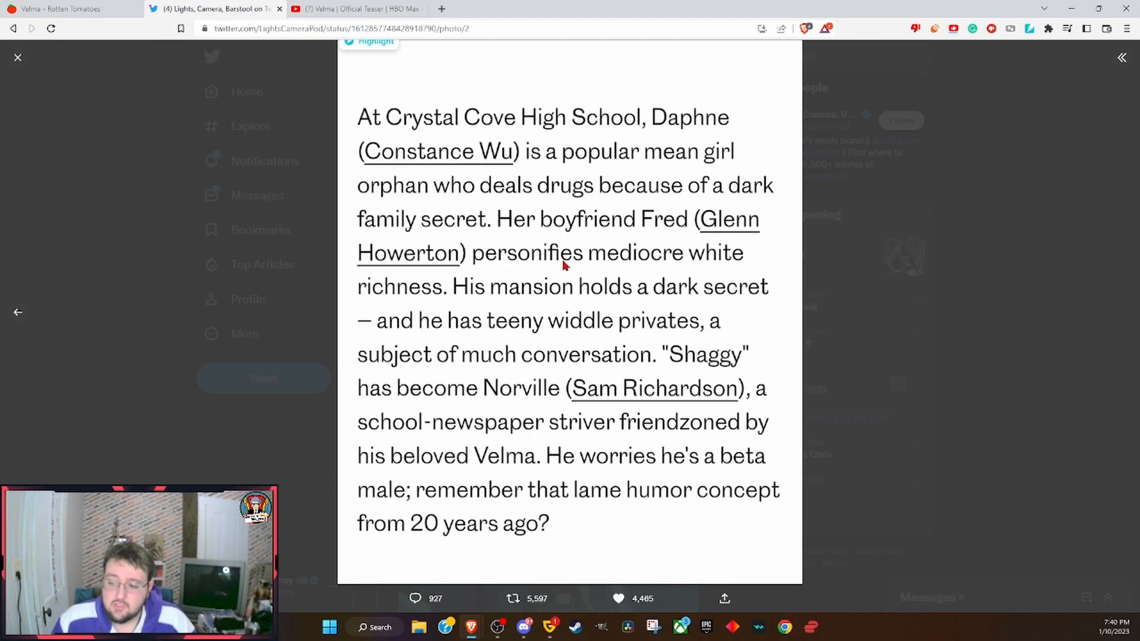
pyautogui.moveTo(379, 299)
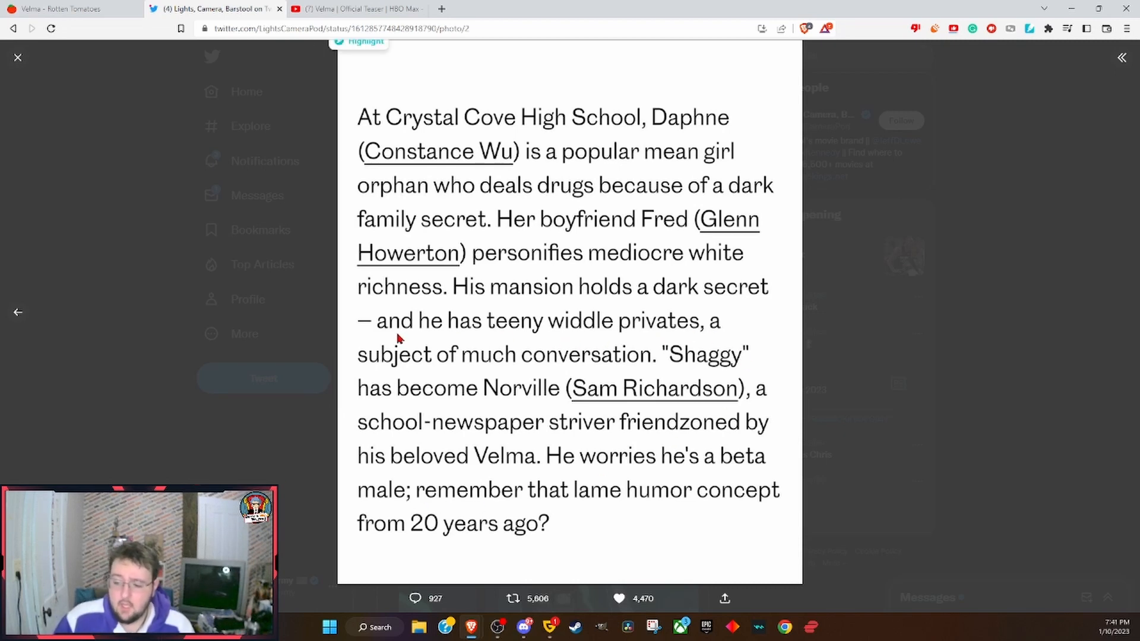
pyautogui.moveTo(632, 369)
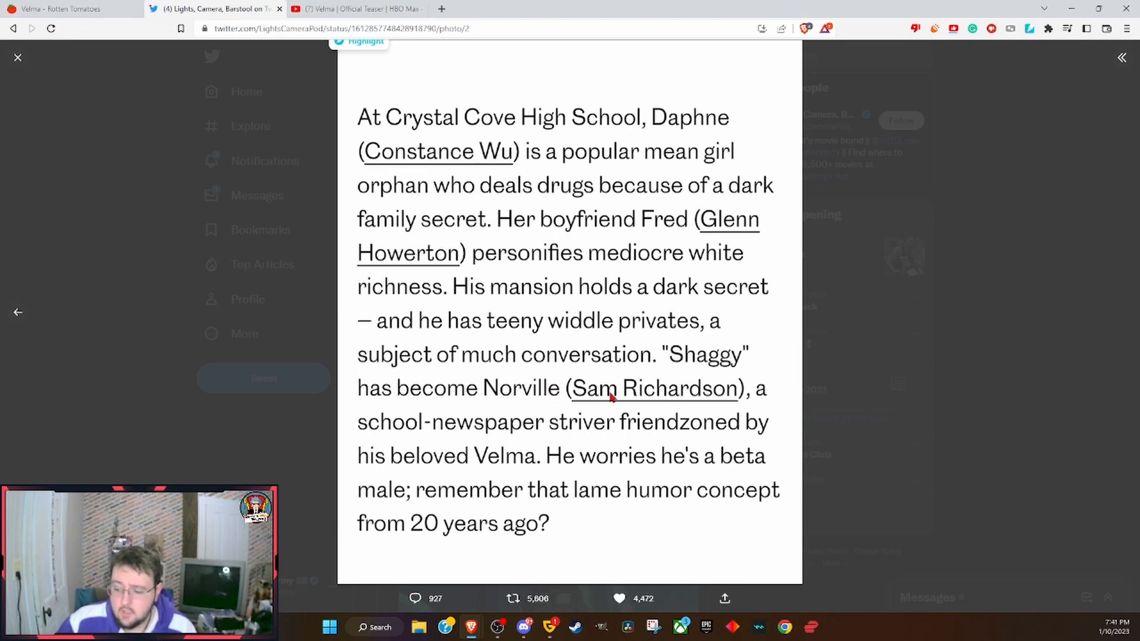
pyautogui.moveTo(489, 429)
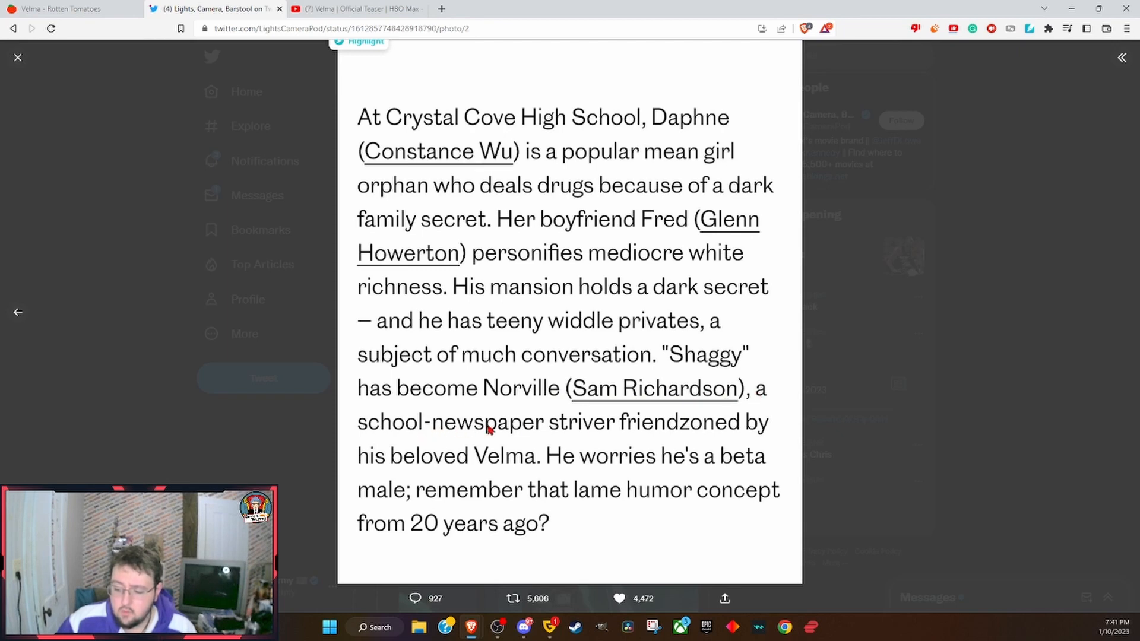
pyautogui.moveTo(669, 435)
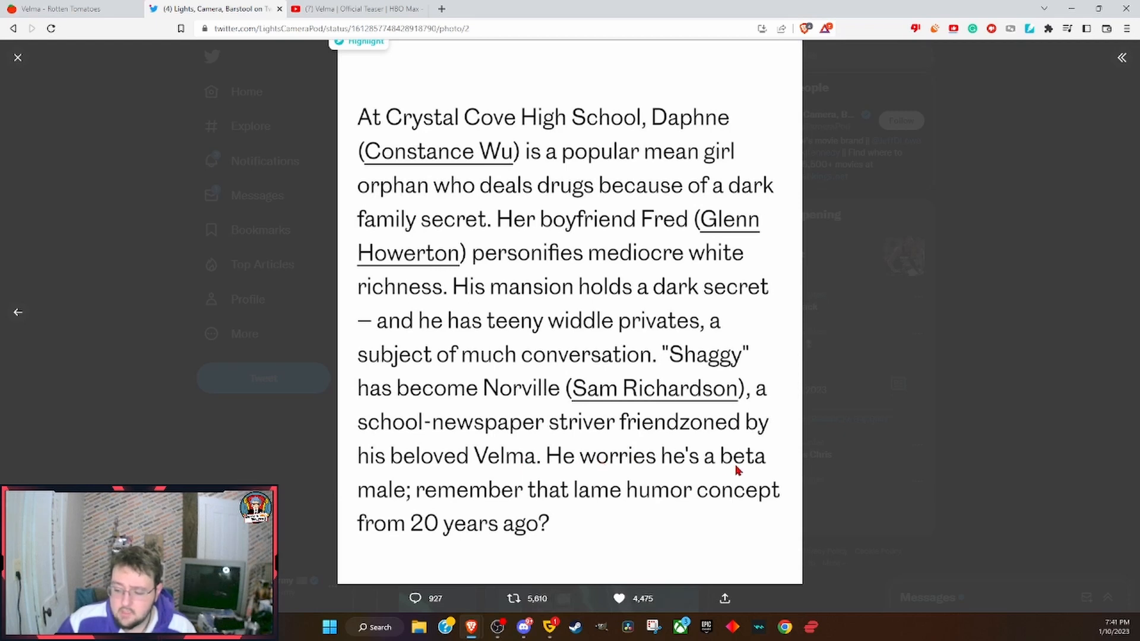
pyautogui.moveTo(560, 502)
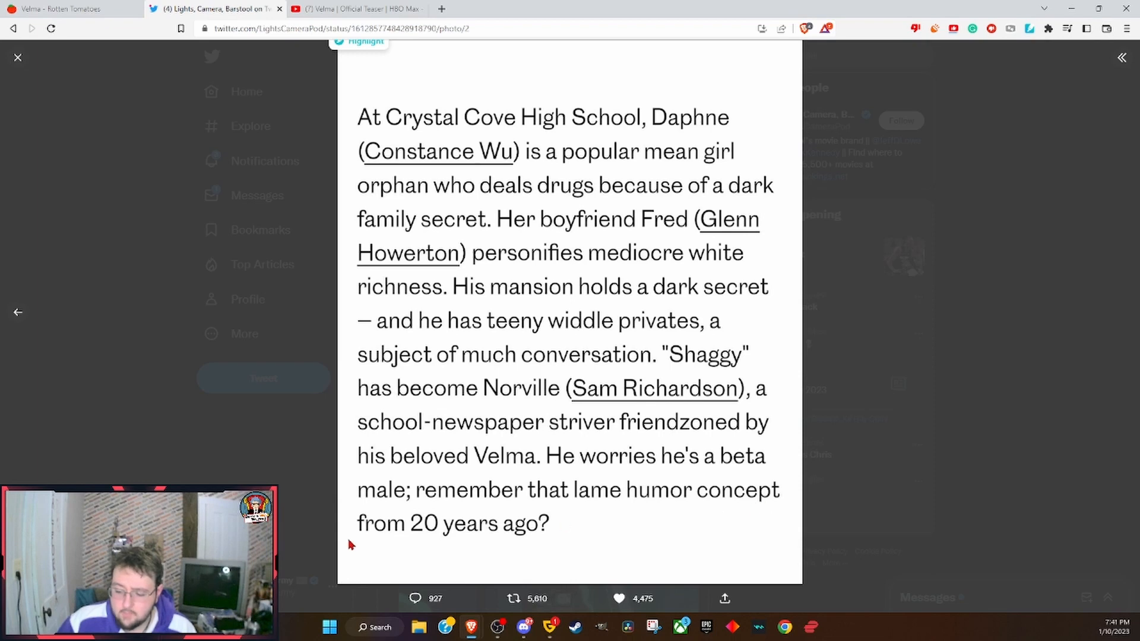
pyautogui.moveTo(531, 500)
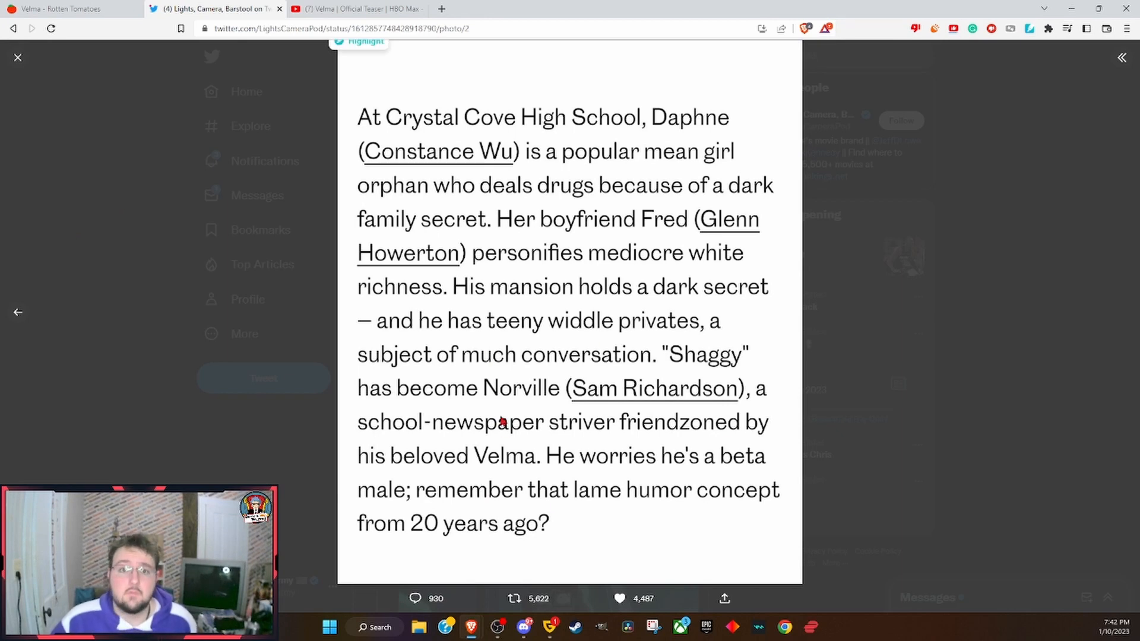
pyautogui.moveTo(119, 207)
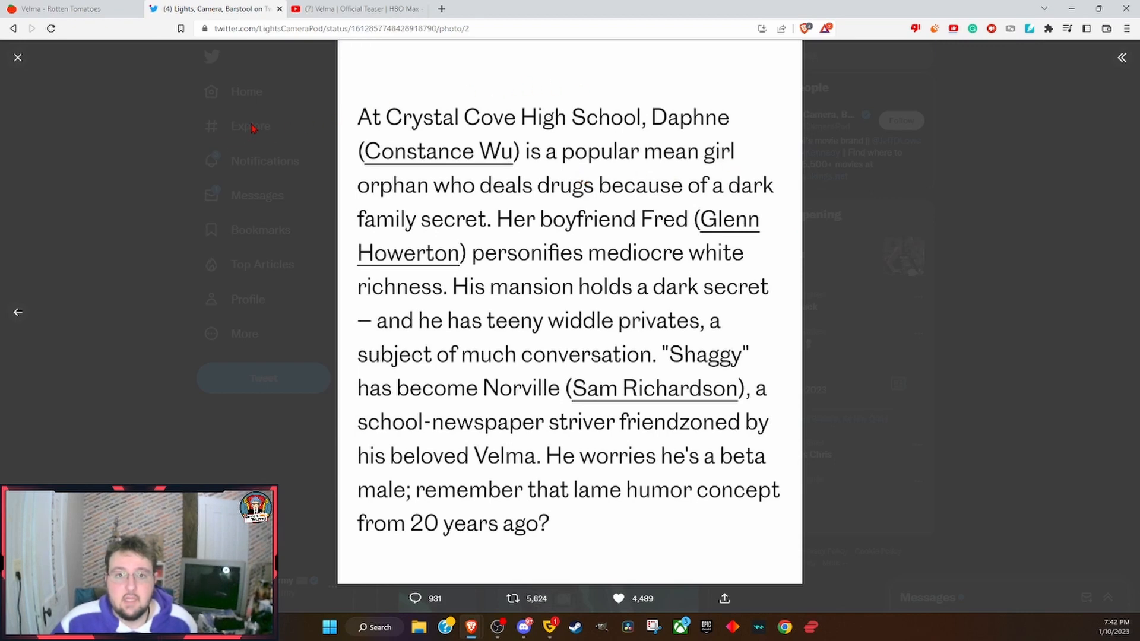
pyautogui.moveTo(240, 140)
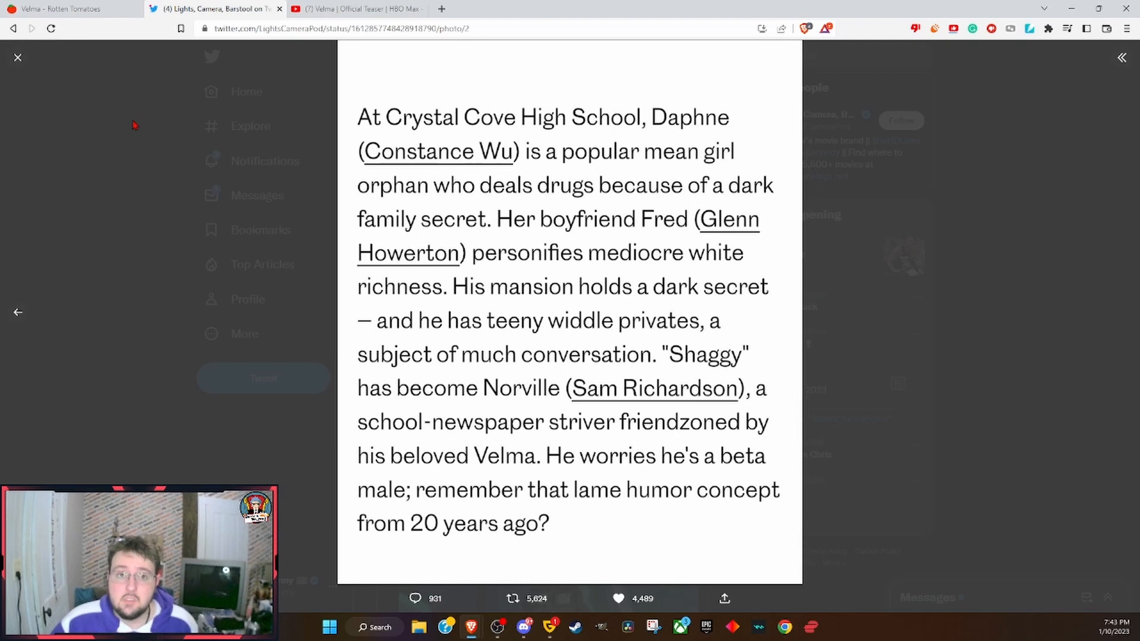
pyautogui.moveTo(180, 225)
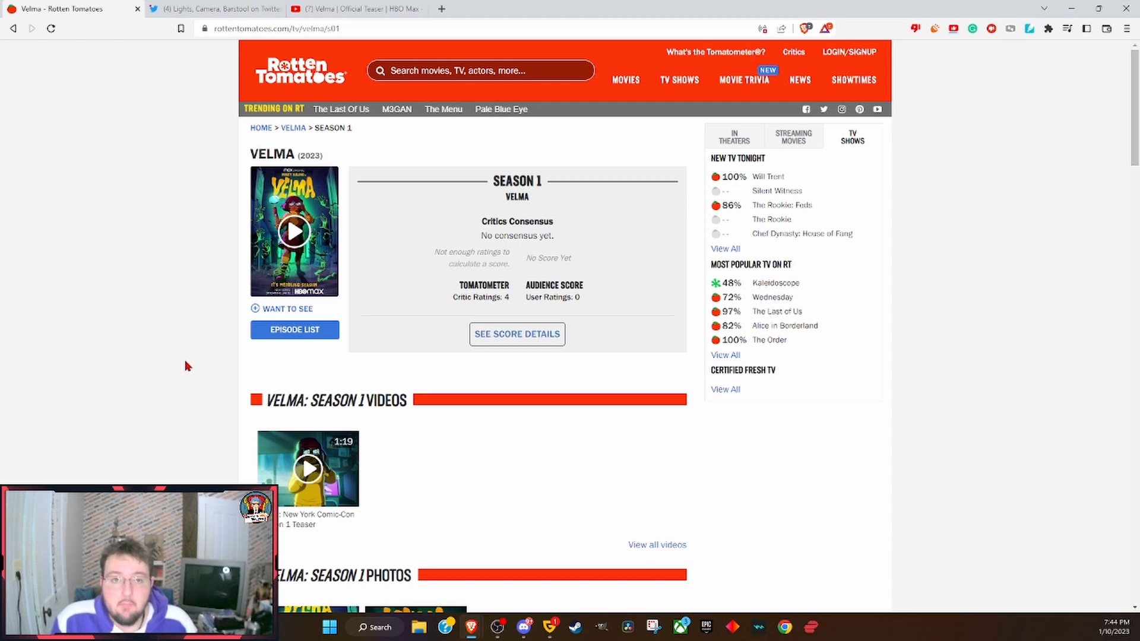
pyautogui.moveTo(191, 368)
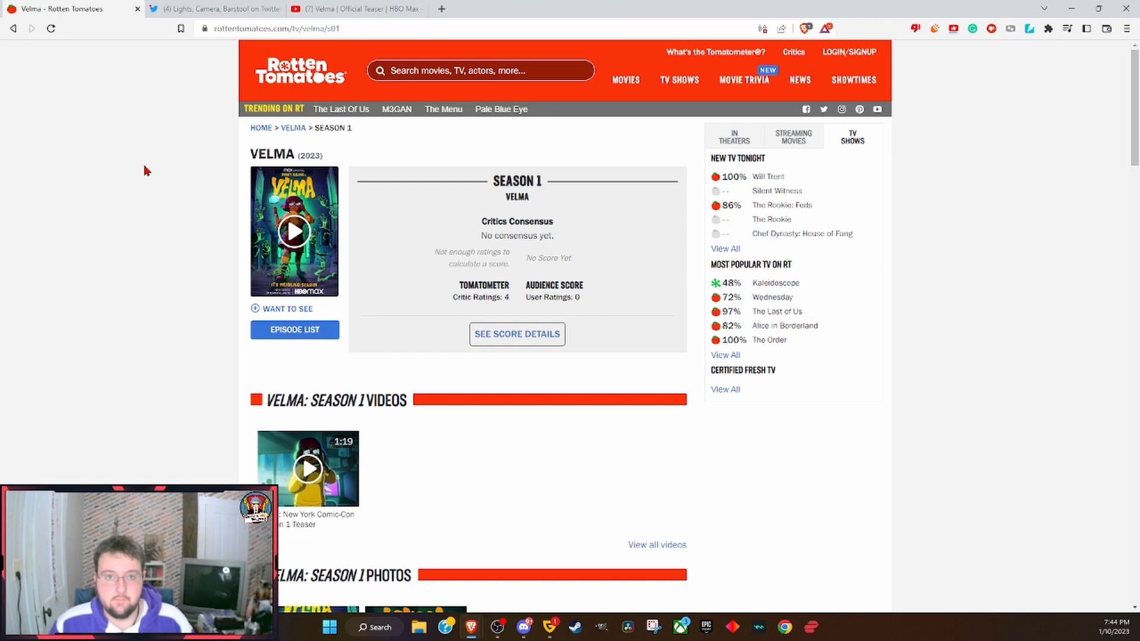
# Switch back to the Twitter tab showing the enlarged synopsis excerpt image
pyautogui.click(211, 9)
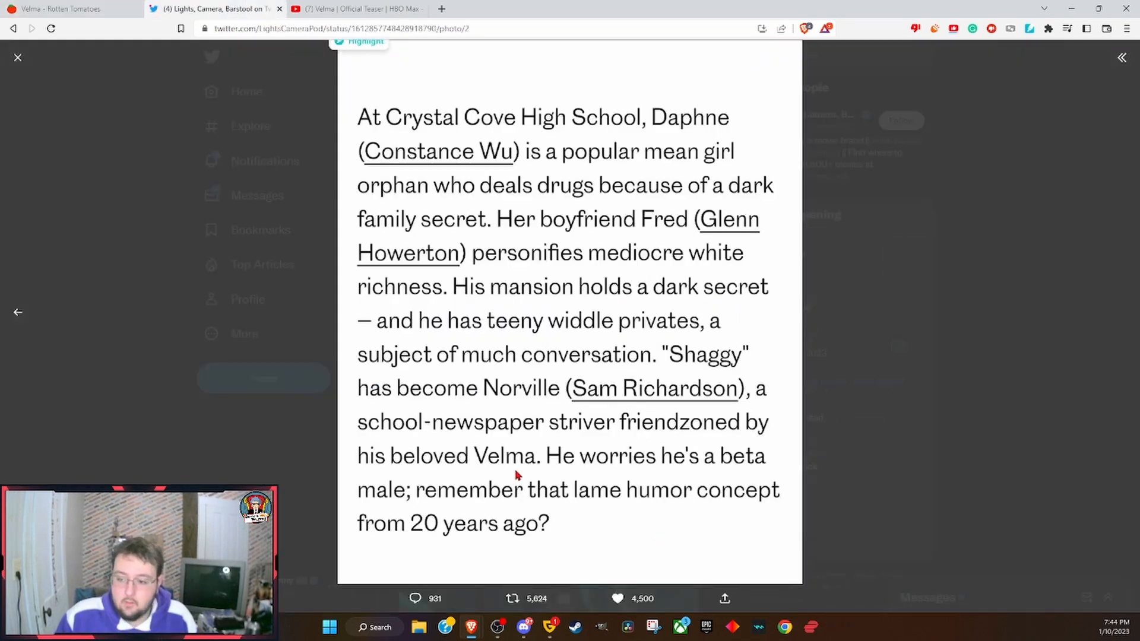
pyautogui.moveTo(393, 166)
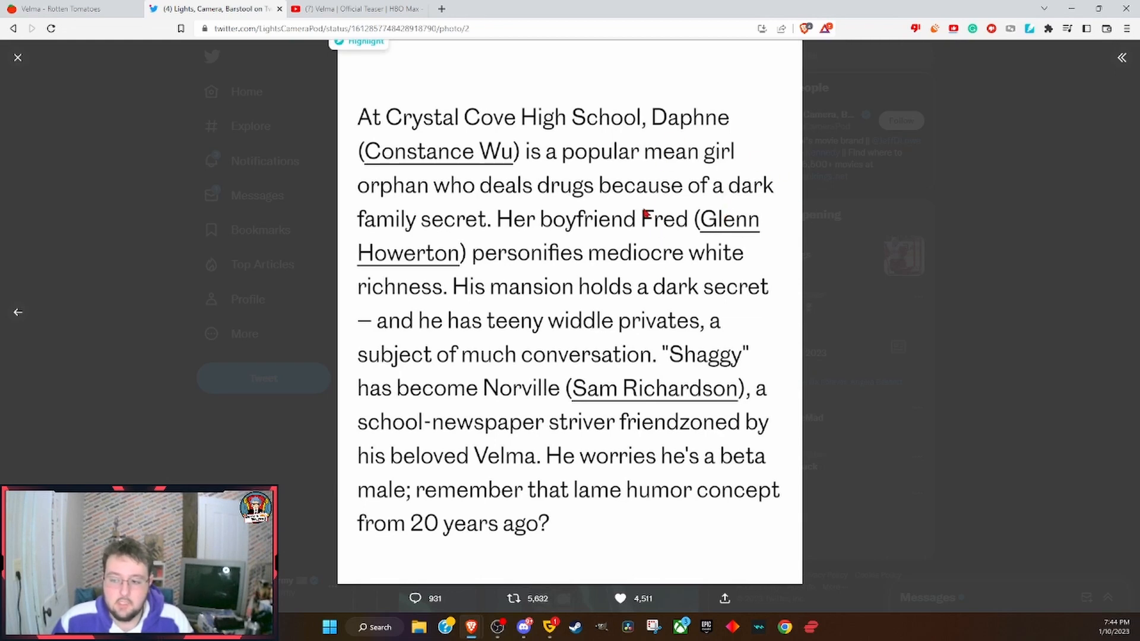
pyautogui.moveTo(631, 391)
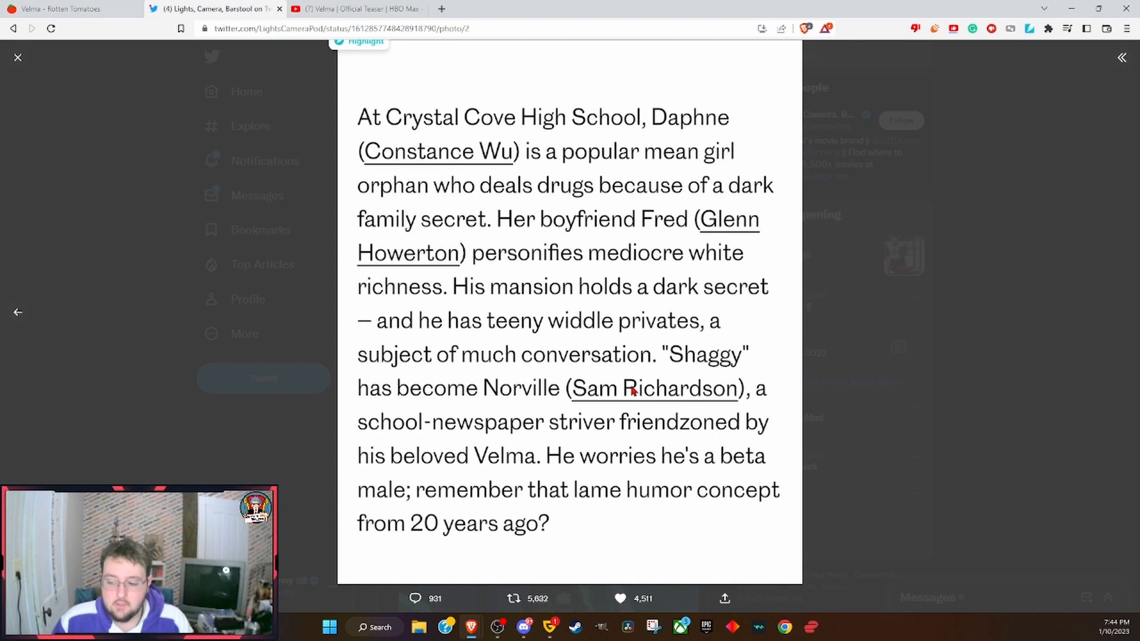
pyautogui.moveTo(793, 404)
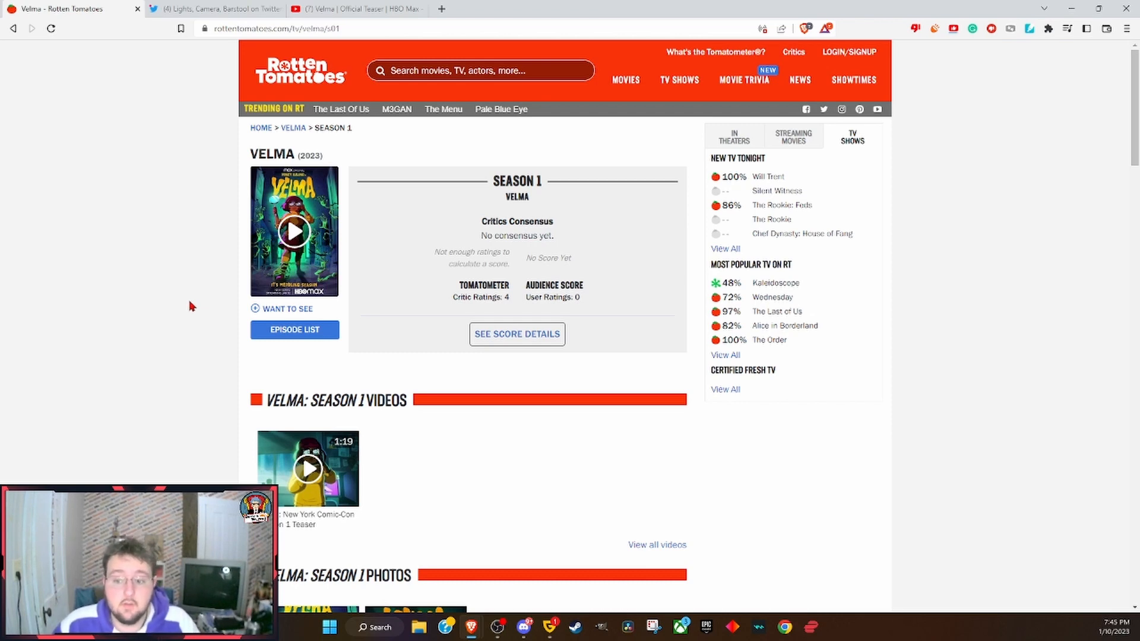
pyautogui.moveTo(145, 391)
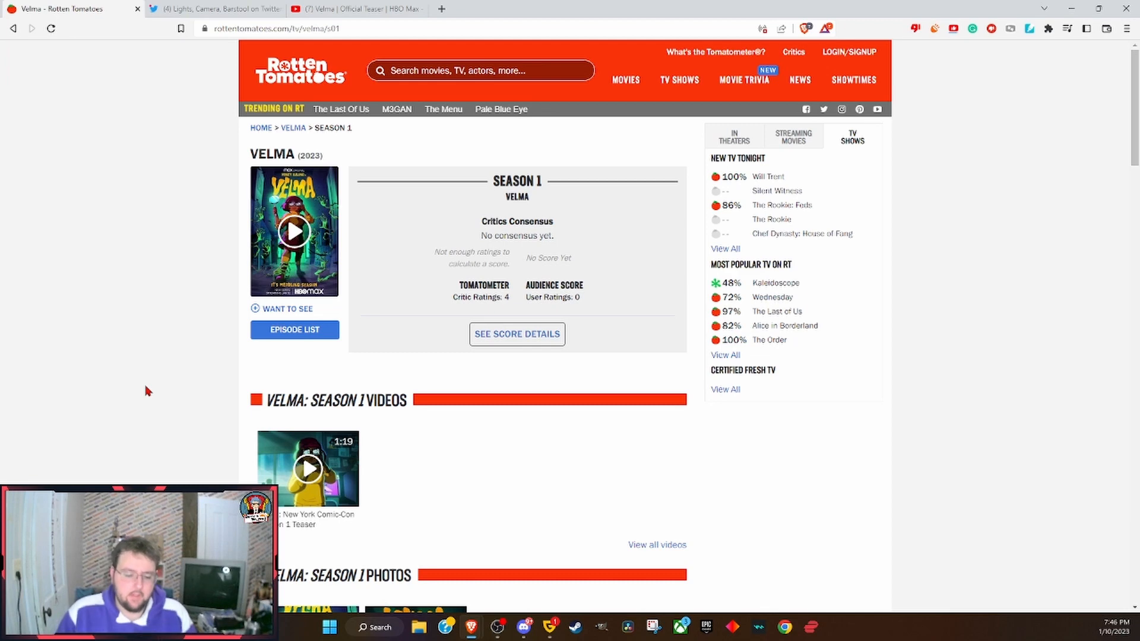
pyautogui.moveTo(501, 424)
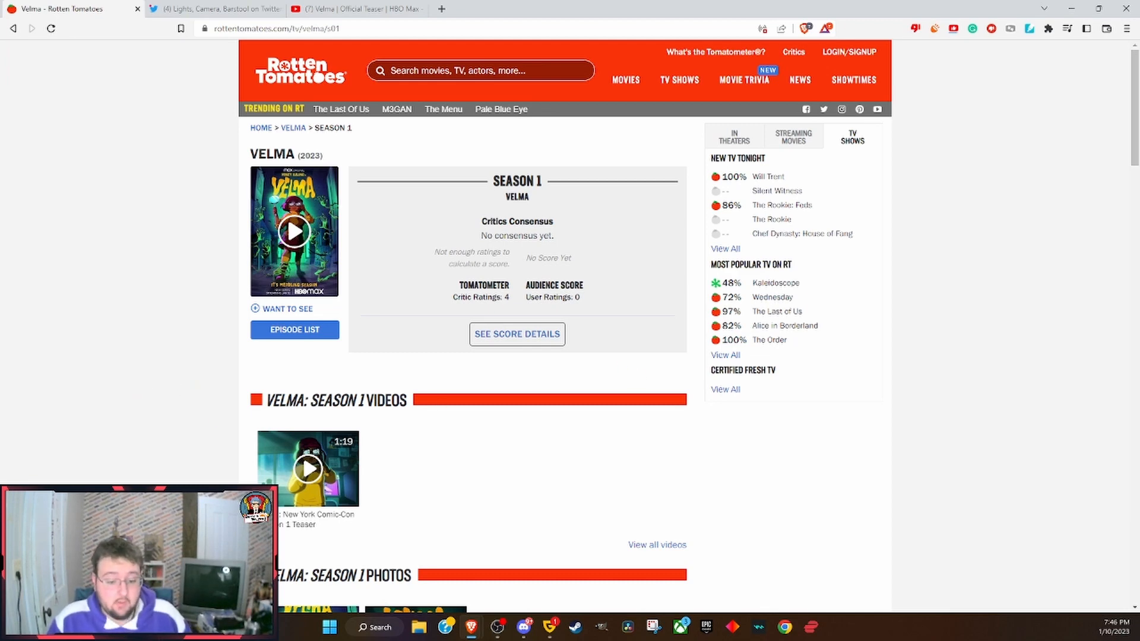
pyautogui.moveTo(147, 363)
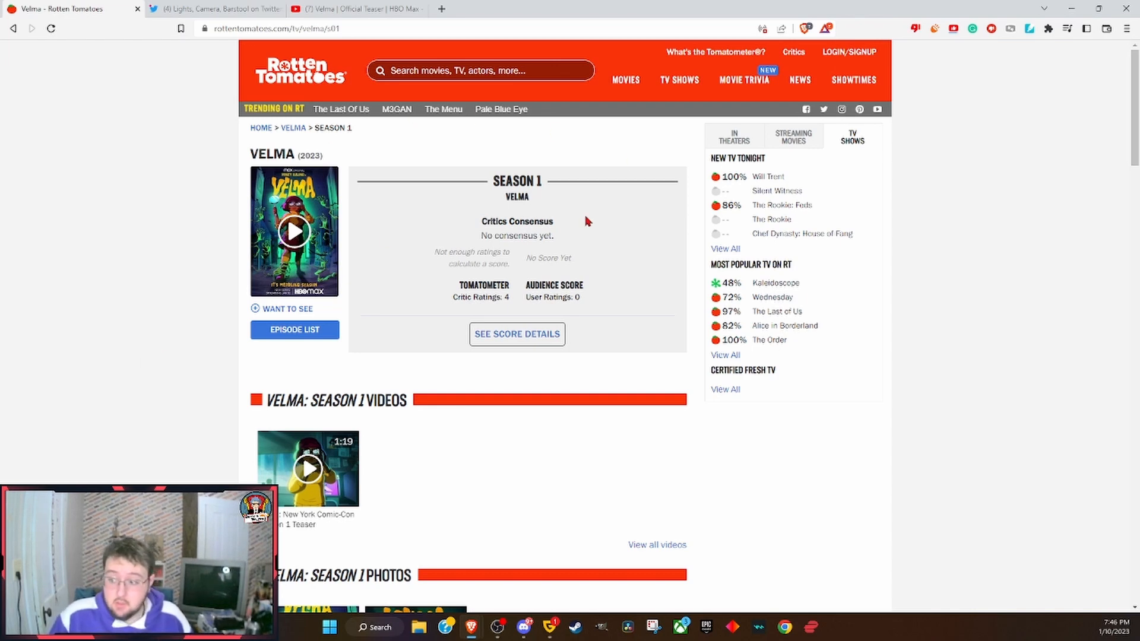
pyautogui.moveTo(583, 221)
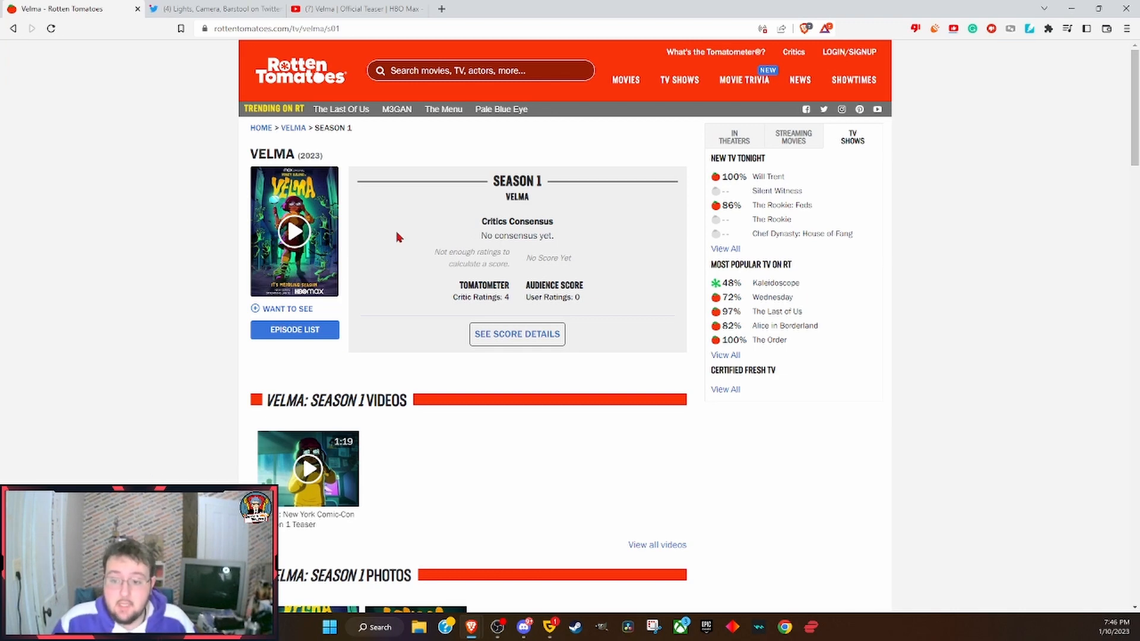
pyautogui.moveTo(391, 249)
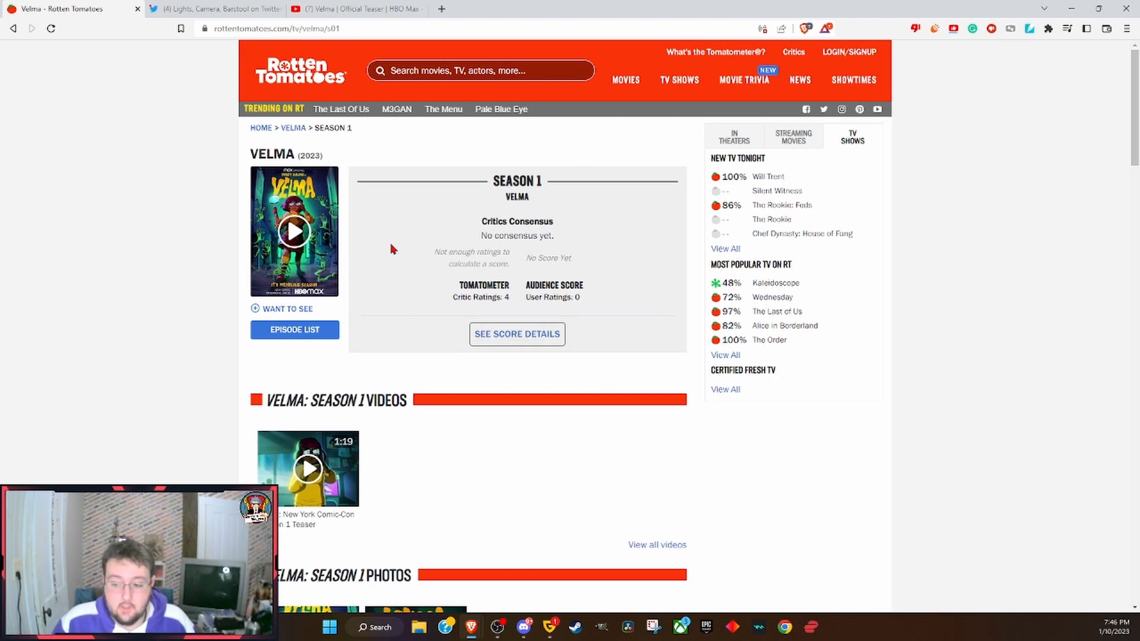